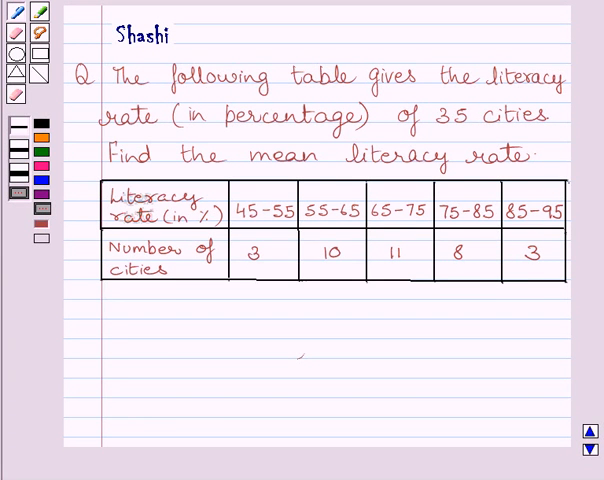
pyautogui.moveTo(413, 110)
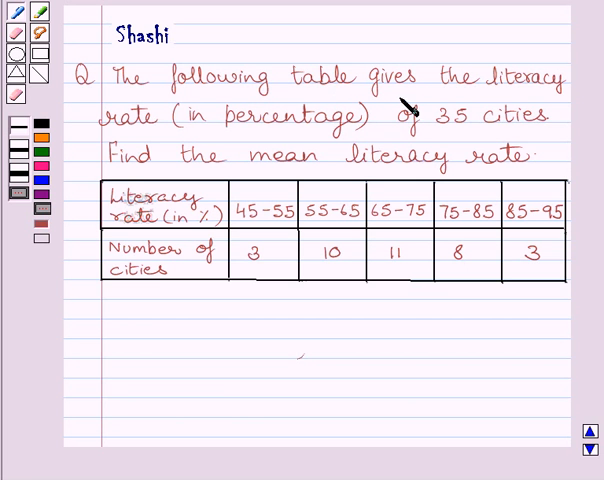
pyautogui.moveTo(430, 160)
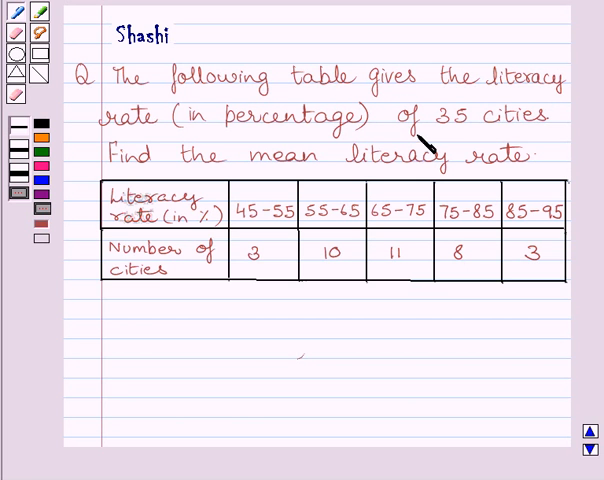
pyautogui.moveTo(170, 193)
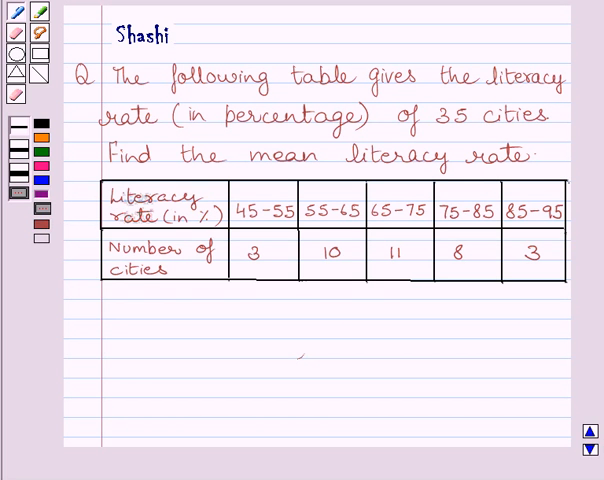
pyautogui.moveTo(203, 380)
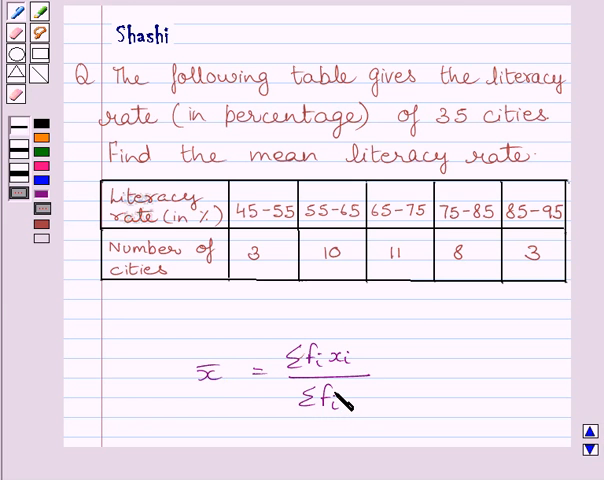
# Below the formula, define x̄ as the mean and xᵢ as the class mark.
pyautogui.scroll(-3)
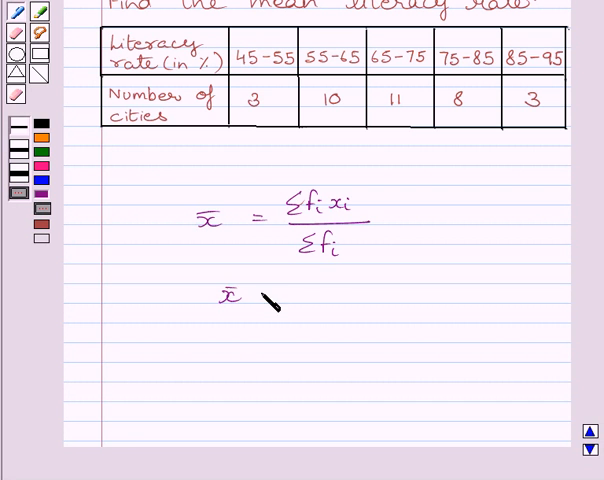
pyautogui.write('= Mean')
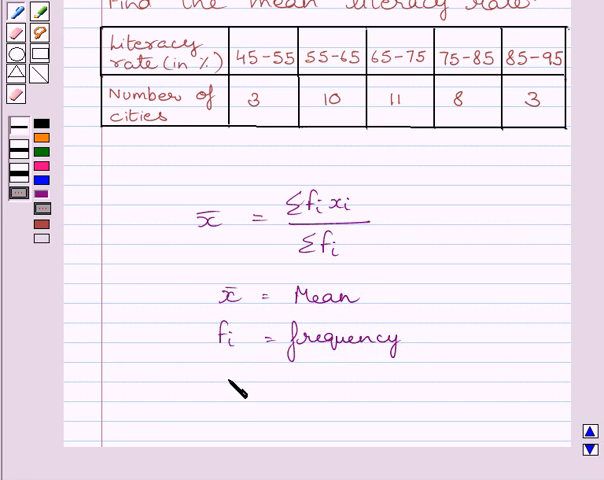
pyautogui.write('xi =')
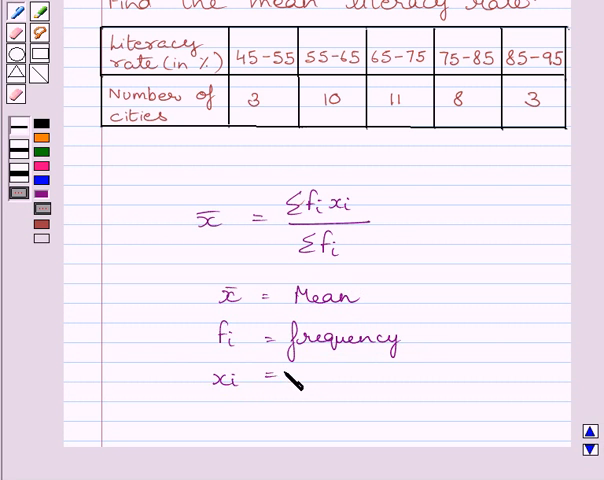
pyautogui.write('class')
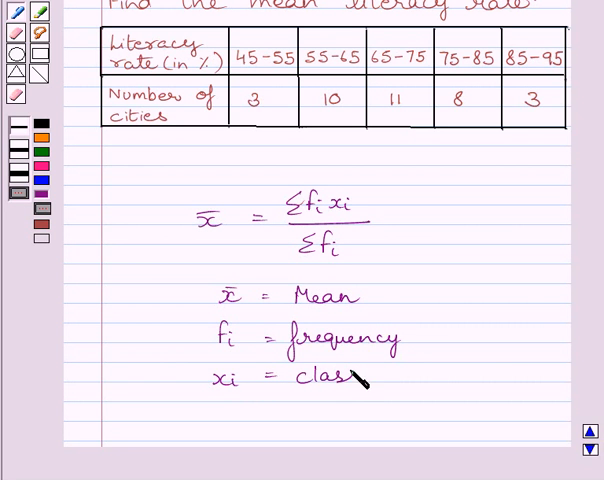
pyautogui.moveTo(360, 380); pyautogui.dragTo(405, 390)
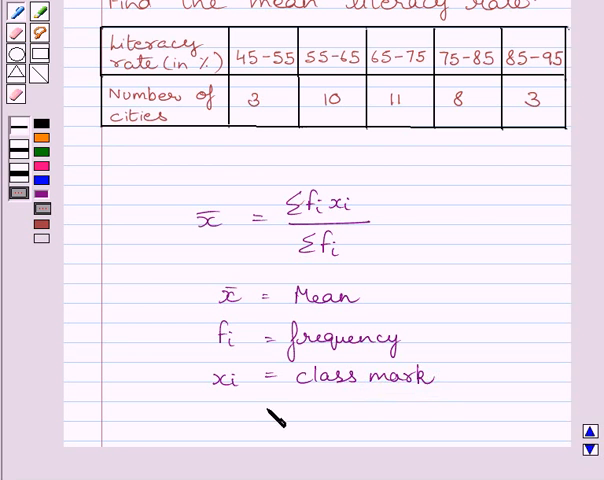
# Add '(or mid point)' to the class mark definition and write the 'Key idea' heading.
pyautogui.write('(or m')
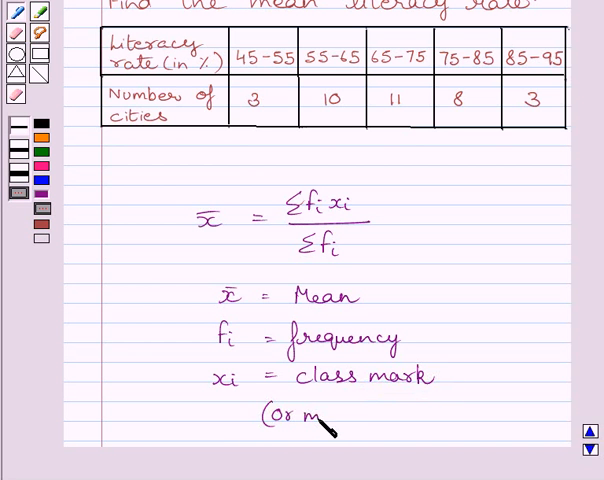
pyautogui.write('id point of')
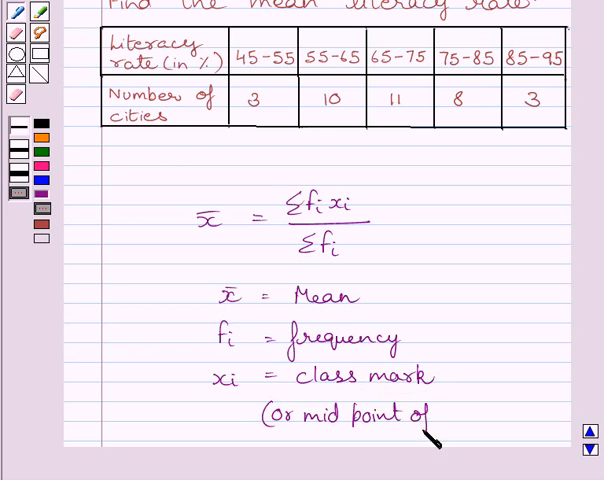
pyautogui.write('the interval')
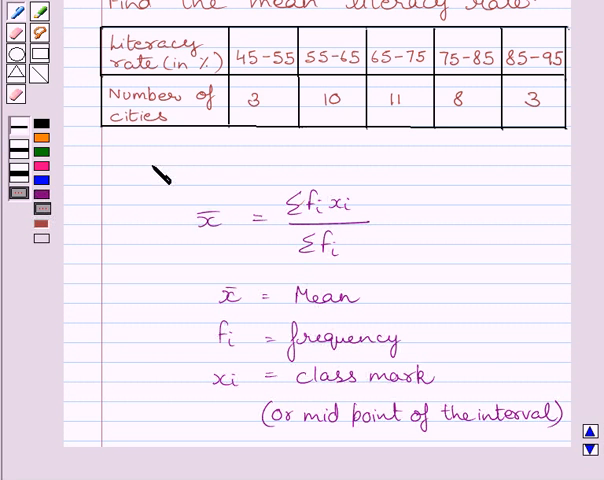
pyautogui.write('Key')
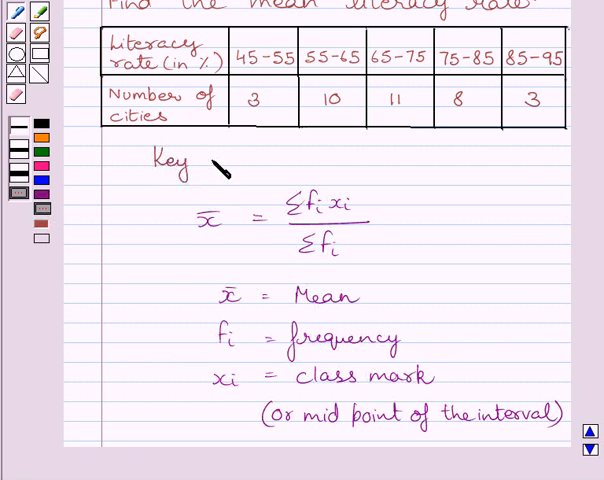
pyautogui.write('idea')
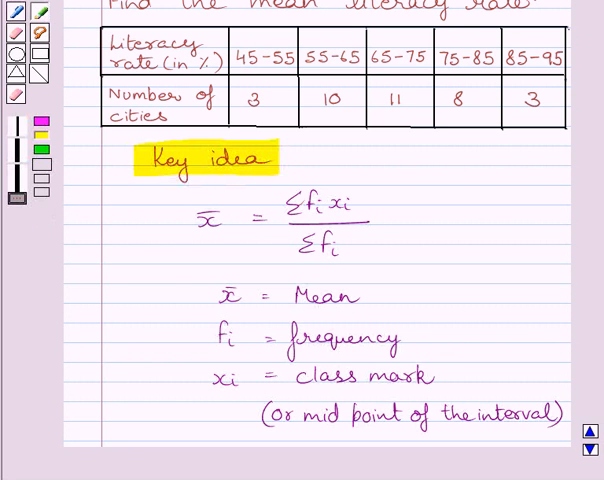
# Highlight 'Key idea' in yellow and label the solution section 'Sol' in pink.
pyautogui.scroll(-3)
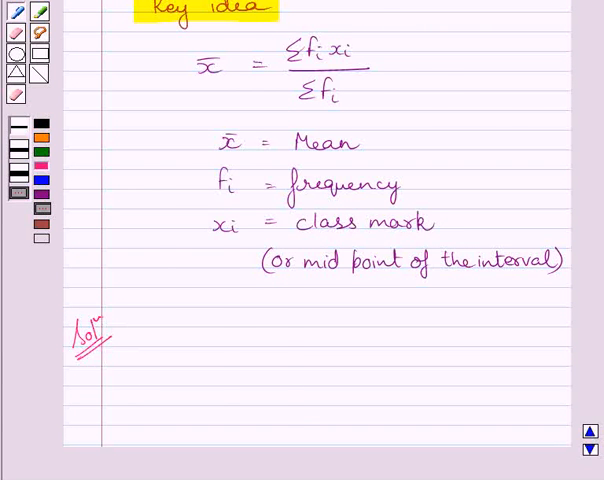
# Draw the table of literacy-rate intervals and city counts, heading a third column xᵢ.
pyautogui.scroll(-3)
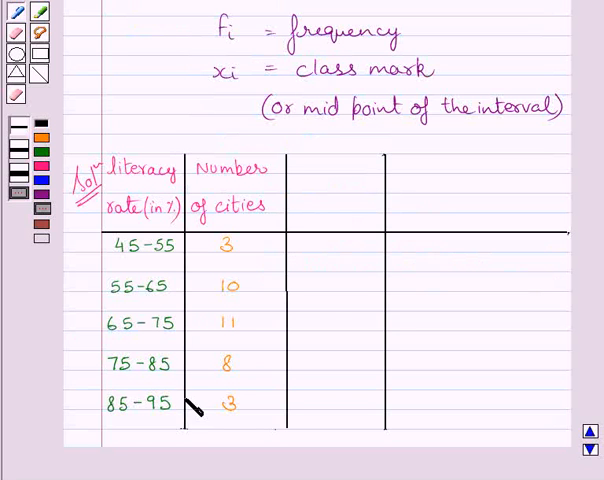
pyautogui.moveTo(285, 200)
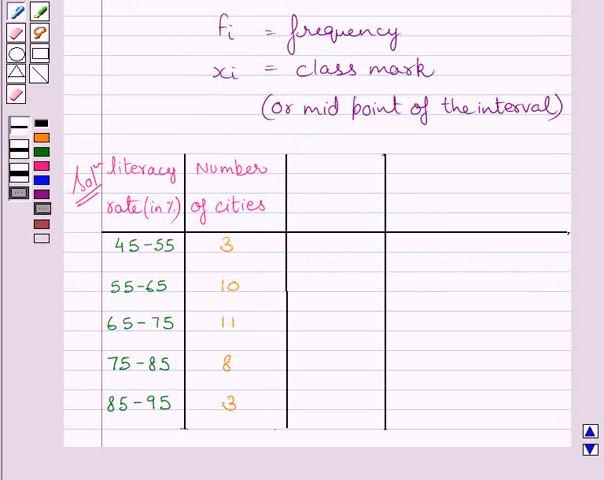
pyautogui.scroll(-3)
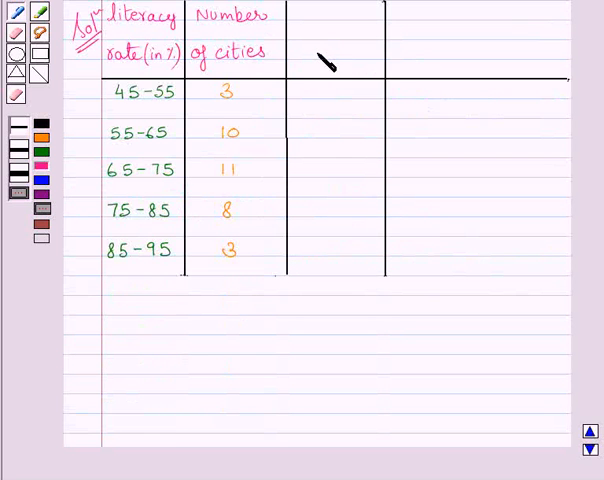
pyautogui.write('xᵢ')
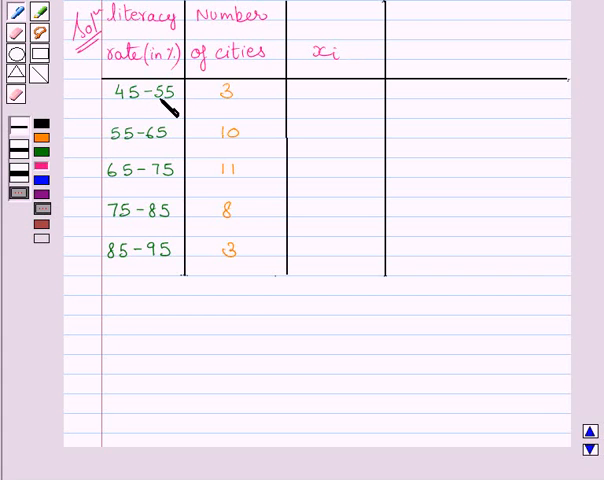
pyautogui.moveTo(150, 102)
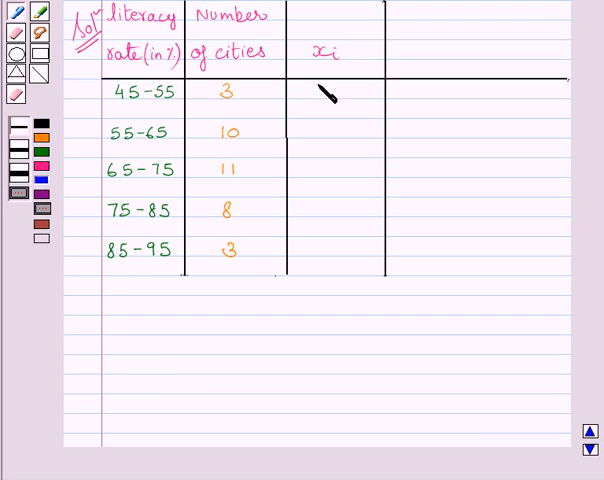
# Write class marks 50, 60, 70, 80 and 90 in blue in the xᵢ column.
pyautogui.write('50')
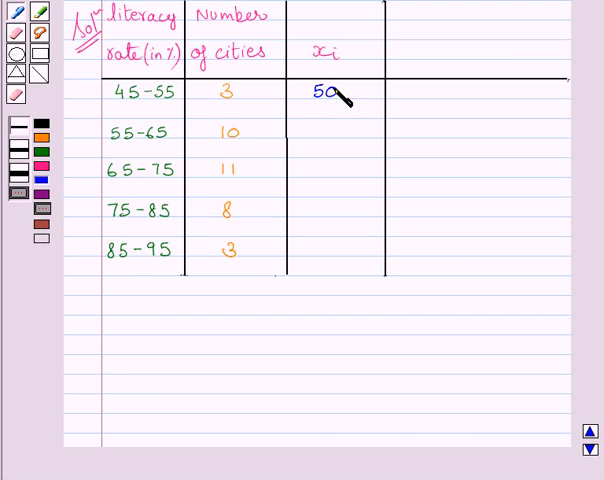
pyautogui.moveTo(170, 155)
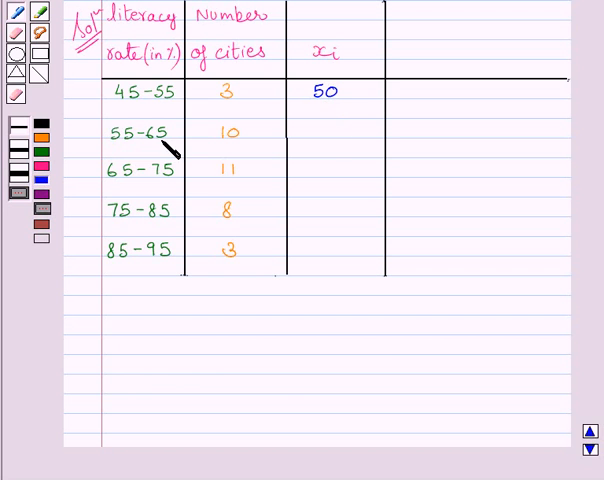
pyautogui.write('6')
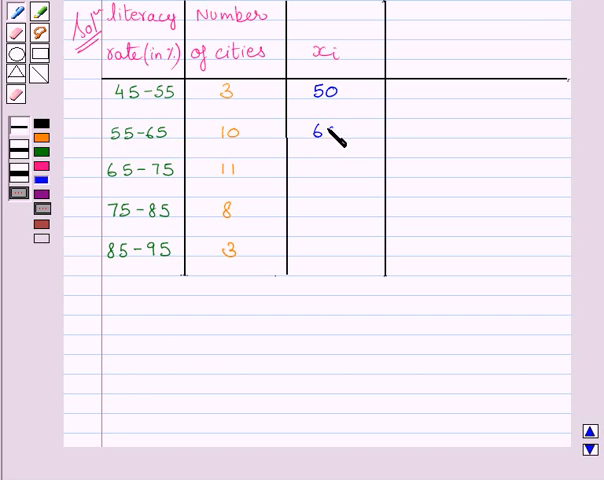
pyautogui.write('0')
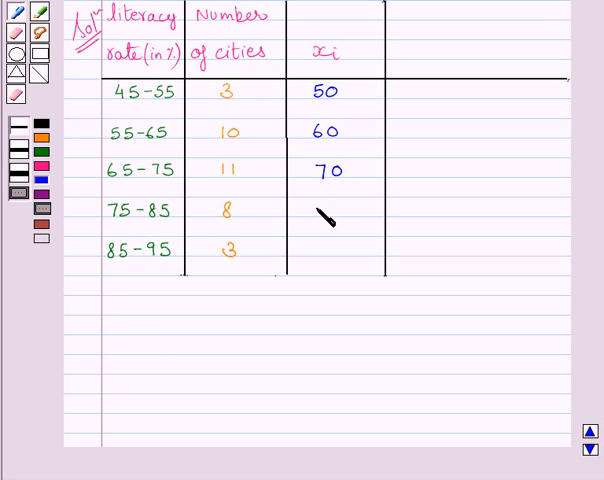
pyautogui.write('80')
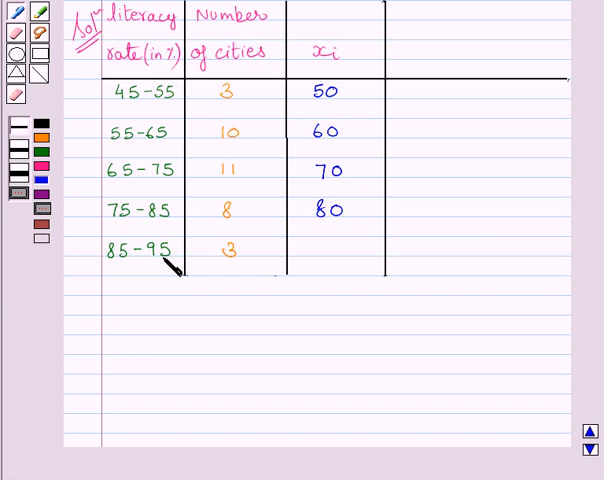
pyautogui.moveTo(335, 253)
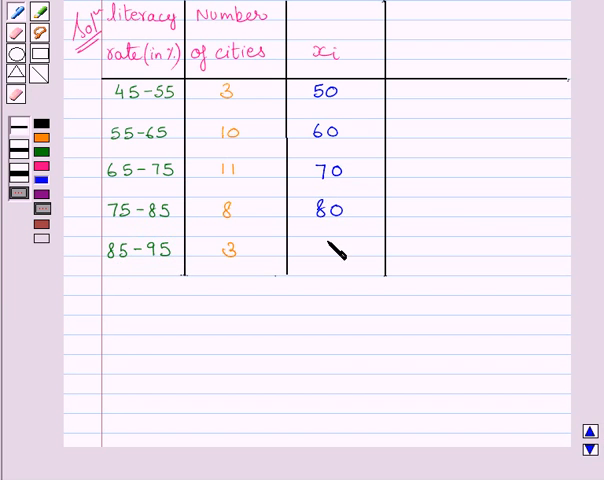
pyautogui.write('90')
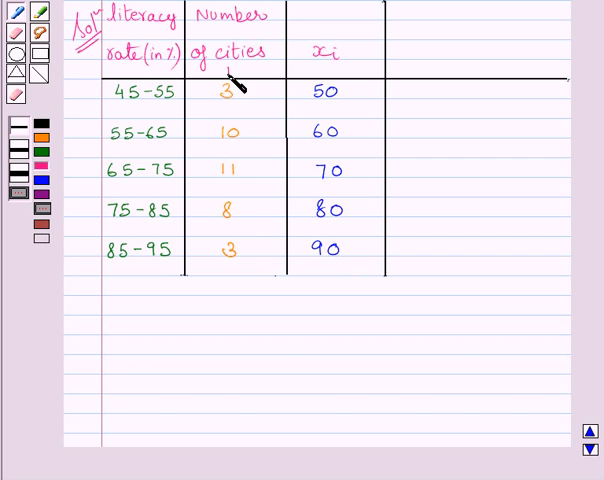
# Head the fourth table column fᵢxᵢ in pink.
pyautogui.write('fi')
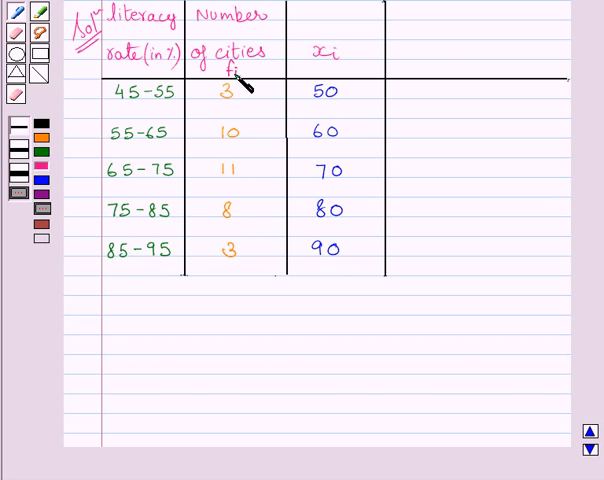
pyautogui.write('fi')
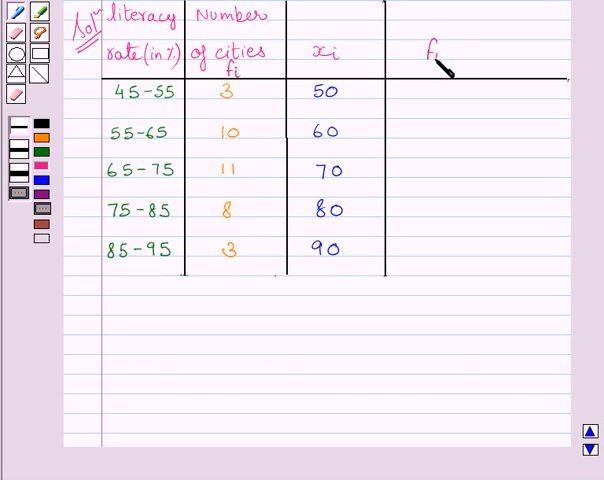
pyautogui.write('xi')
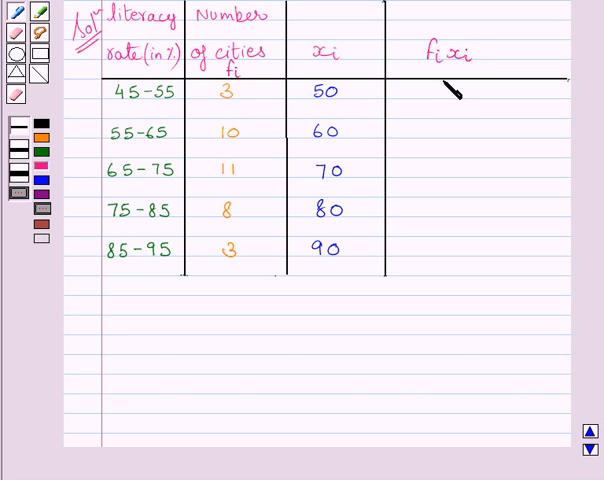
# Write the products 150, 600, 770, 640 and 270 in the fᵢxᵢ column.
pyautogui.write('150')
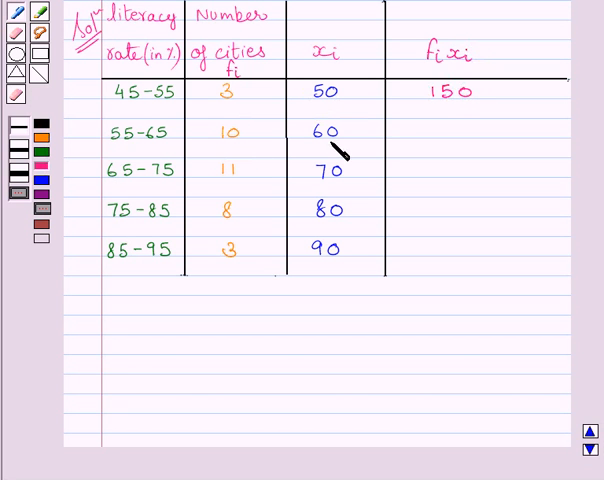
pyautogui.write('600')
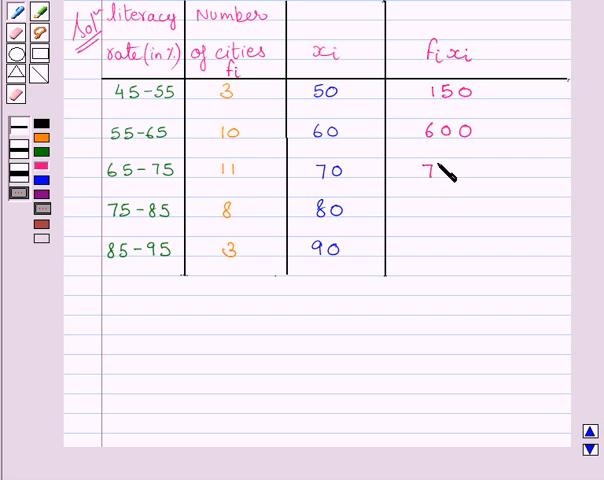
pyautogui.write('70')
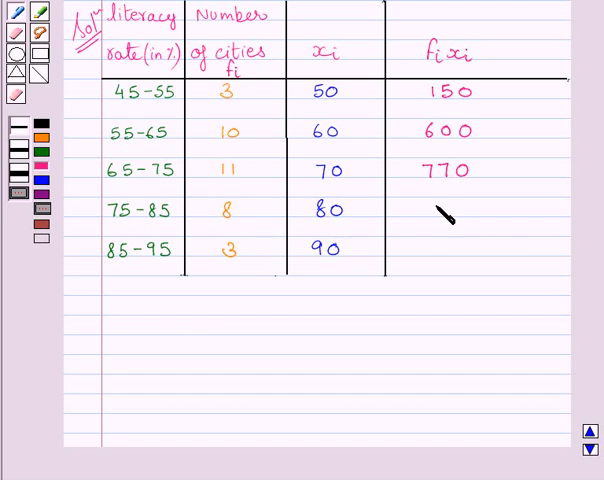
pyautogui.write('640')
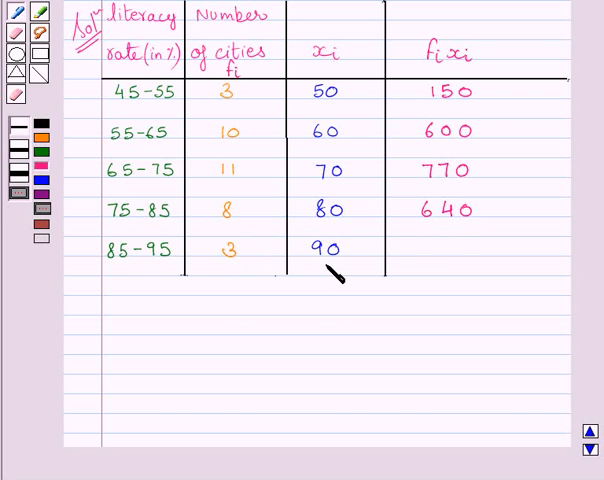
pyautogui.write('2')
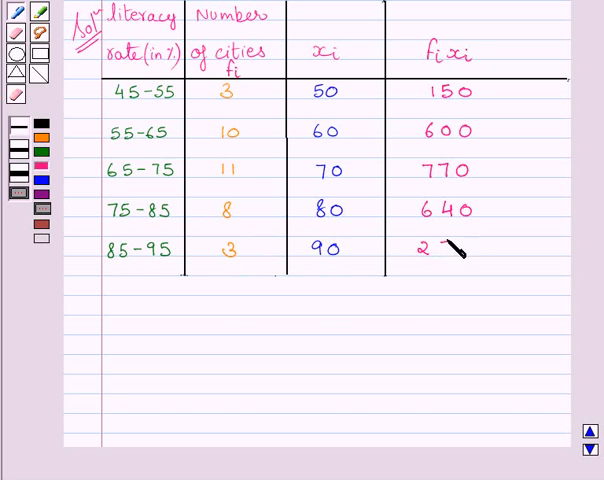
pyautogui.write('70')
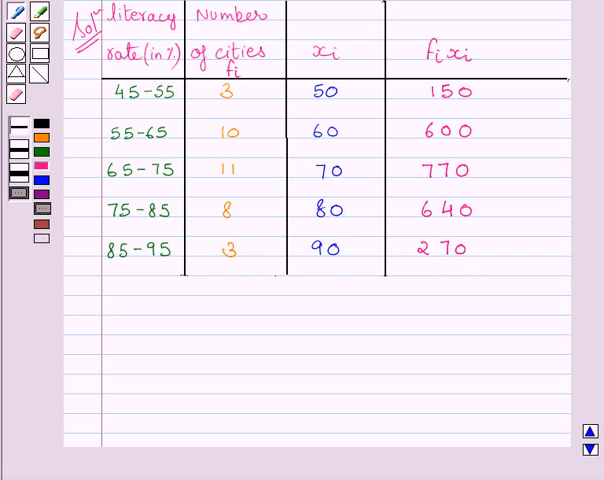
pyautogui.moveTo(462, 90)
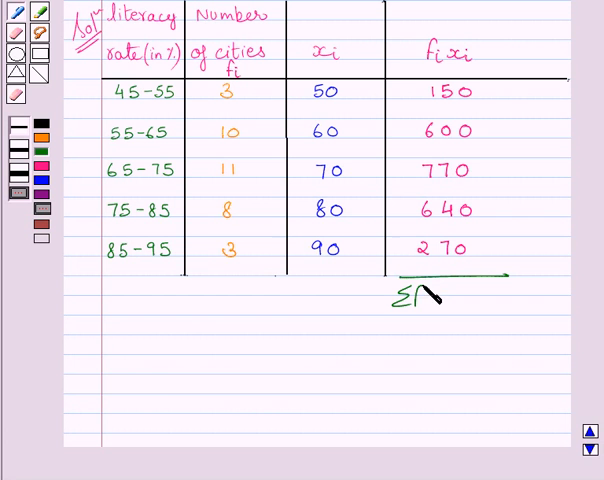
# Write the total Σfᵢxᵢ = 2430 under the table in green.
pyautogui.write('fixi =')
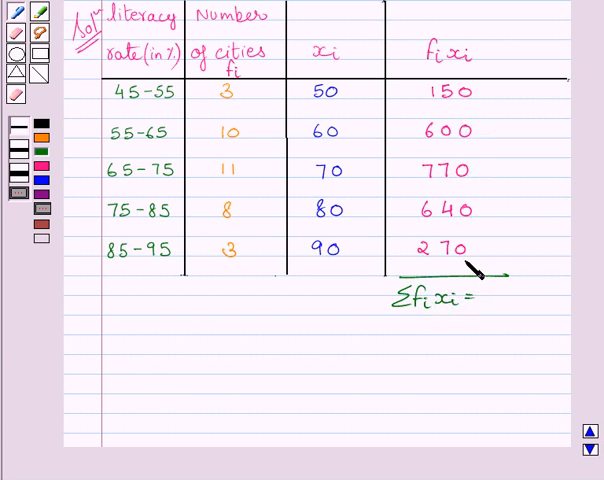
pyautogui.moveTo(530, 288)
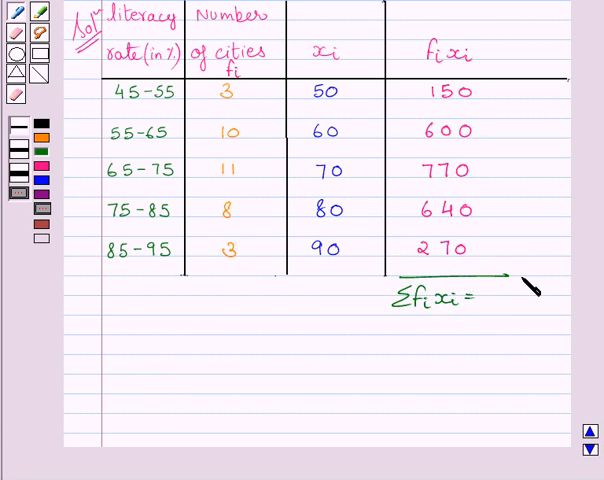
pyautogui.write('24')
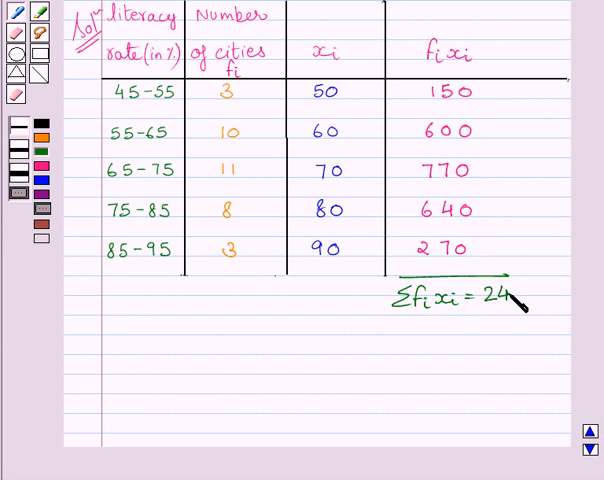
pyautogui.write('30')
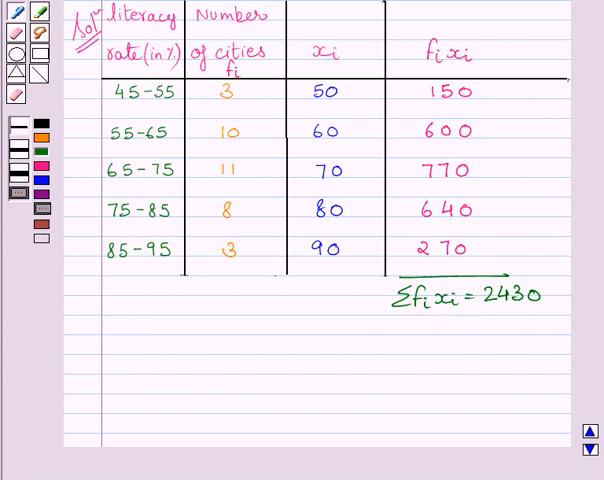
pyautogui.moveTo(248, 279)
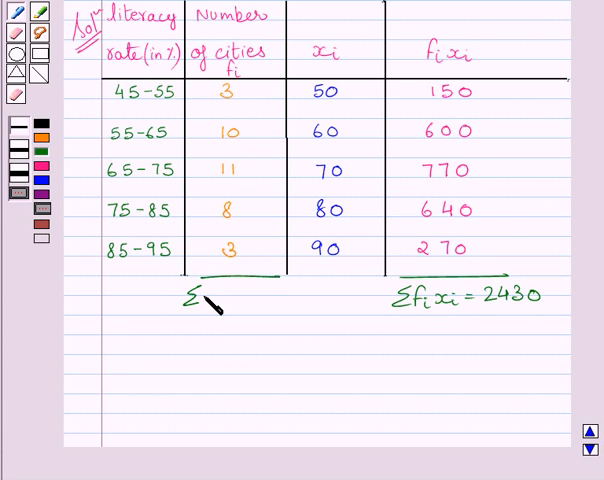
# Write the total Σfᵢ = 35 beneath the frequency column.
pyautogui.write('fi')
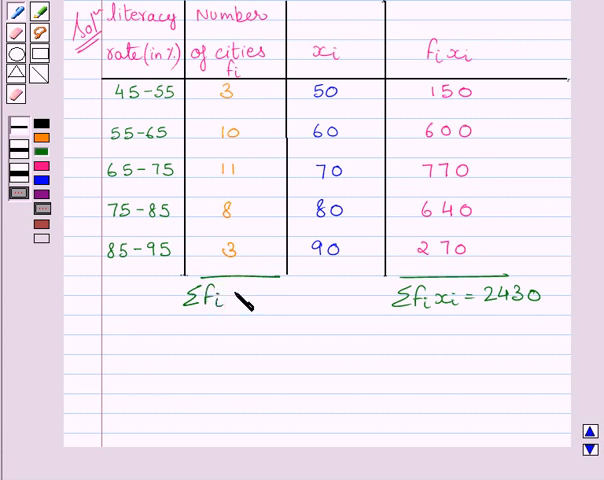
pyautogui.write('=')
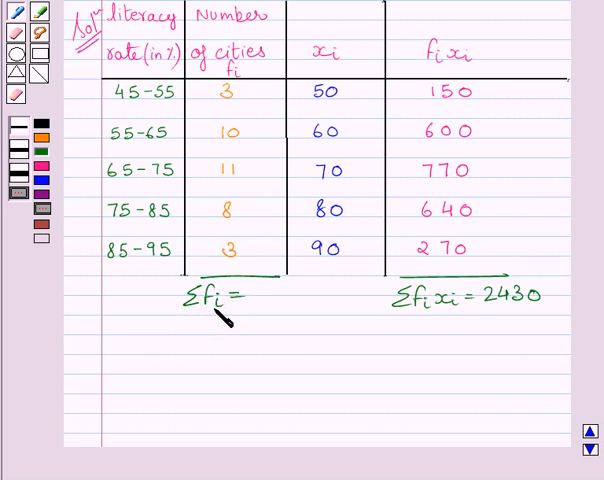
pyautogui.write('35')
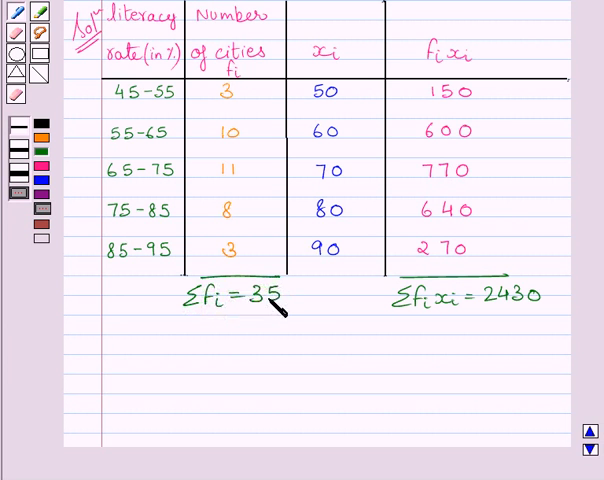
pyautogui.moveTo(283, 308)
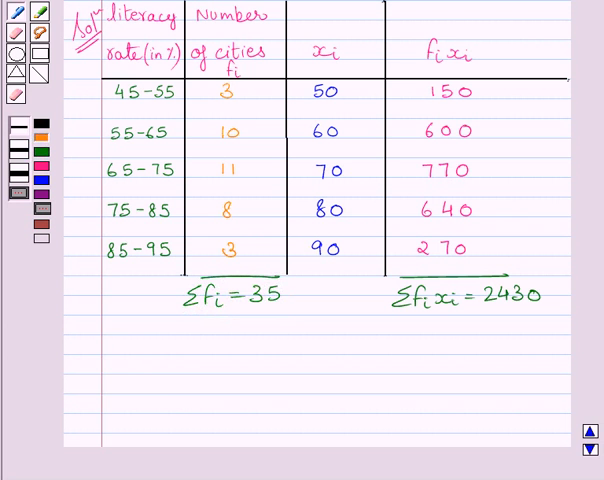
pyautogui.moveTo(507, 318)
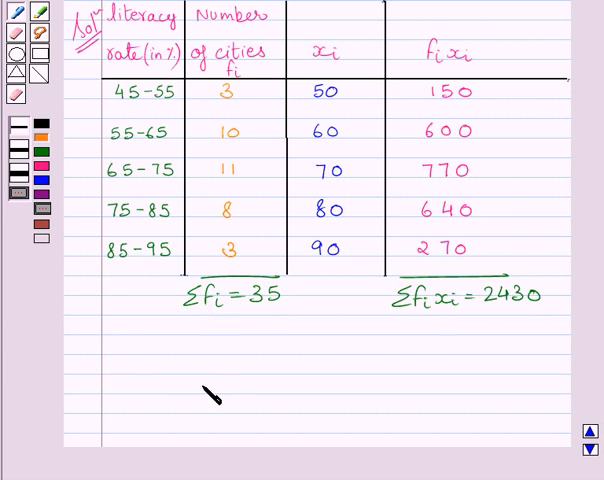
# Write x̄ = Σfᵢxᵢ/Σfᵢ in orange, then substitute x̄ = 2430/35 in blue.
pyautogui.write('x')
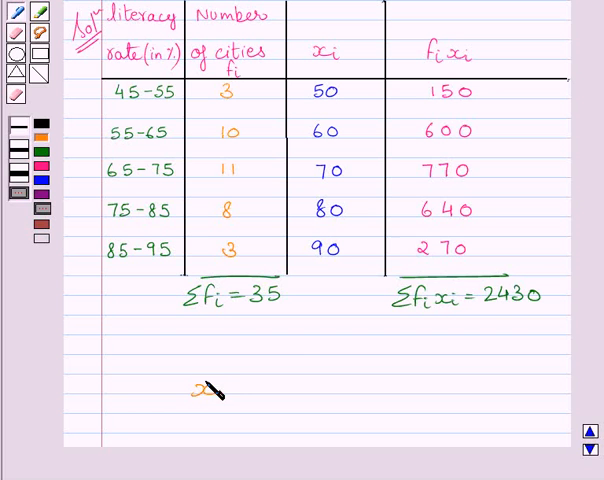
pyautogui.write('x̄ = Σfixi/Σfi')
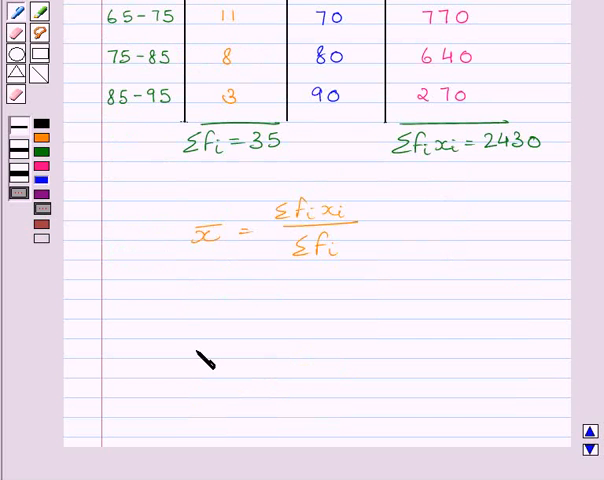
pyautogui.moveTo(195, 350); pyautogui.dragTo(225, 350)
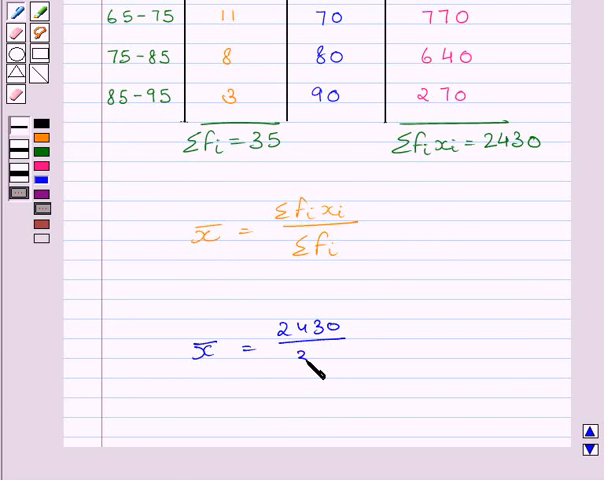
pyautogui.write('35')
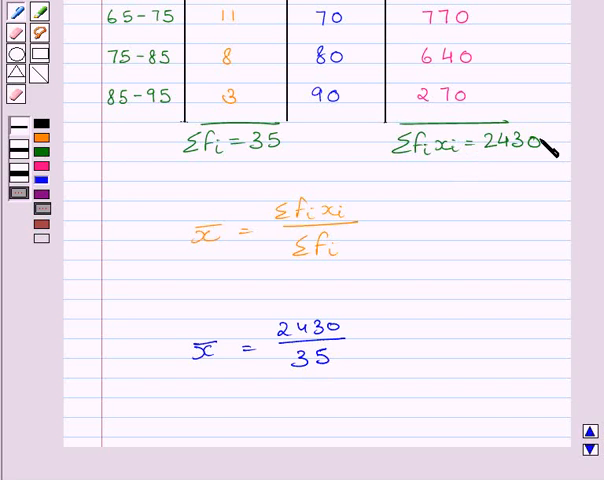
pyautogui.moveTo(295, 145)
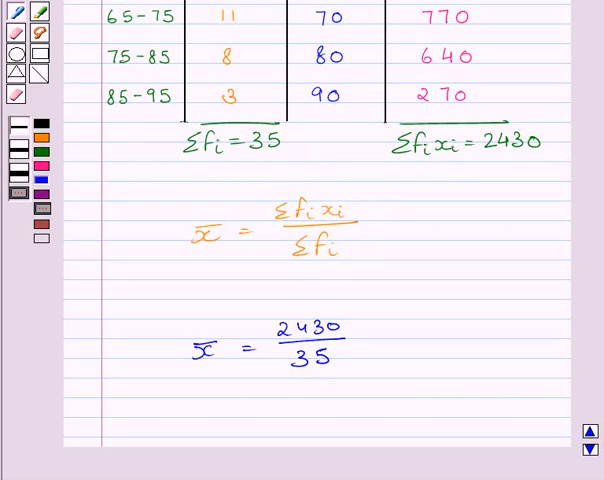
# Reduce 2430/35 to 486/7, write x̄ = 69.43, and begin '∴ Mean'.
pyautogui.scroll(-3)
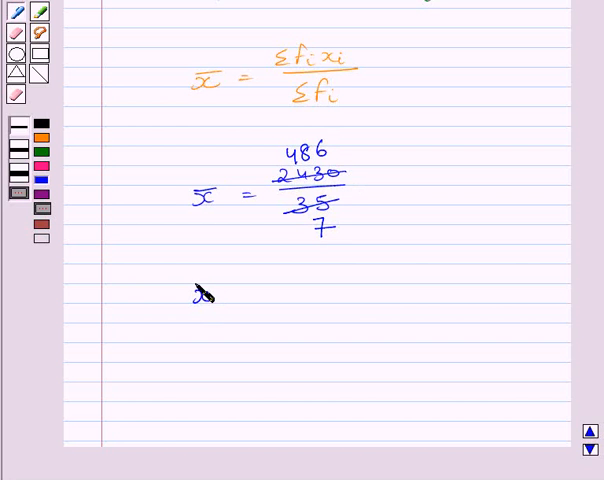
pyautogui.write('x = 486')
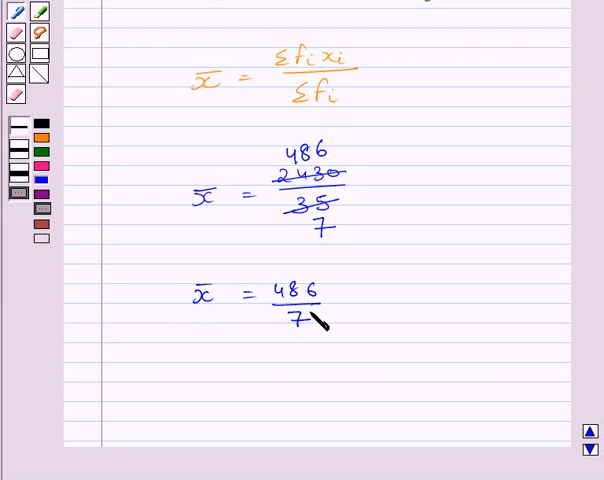
pyautogui.moveTo(143, 313)
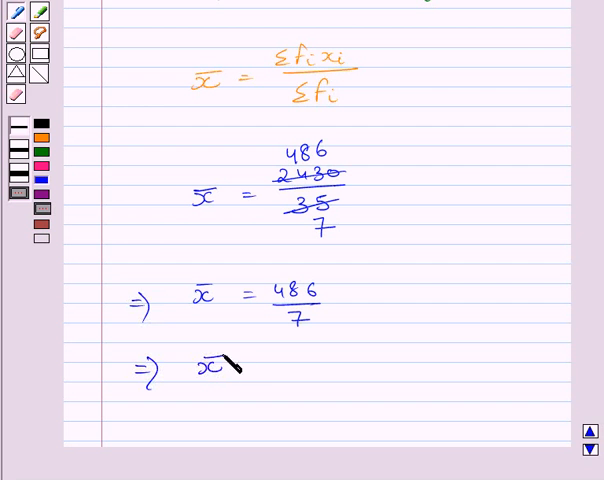
pyautogui.write('= 69')
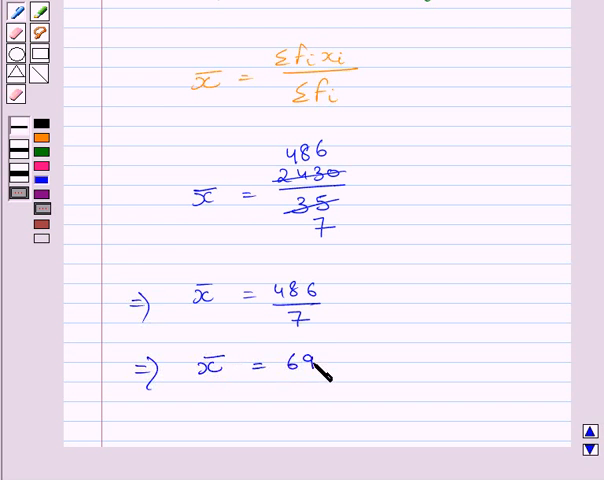
pyautogui.moveTo(325, 365); pyautogui.dragTo(360, 365)
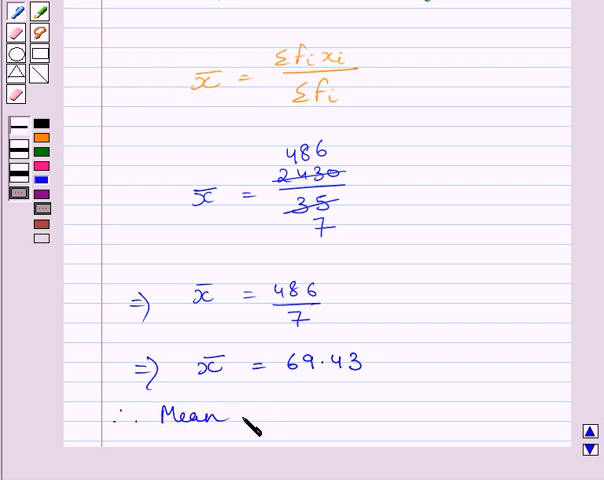
# Complete the line '∴ Mean literacy rate = 69.43%' in blue.
pyautogui.write('literacy')
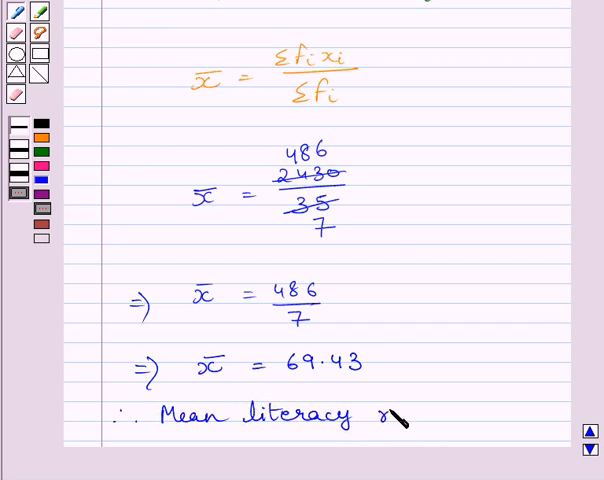
pyautogui.write('rate = 69.4')
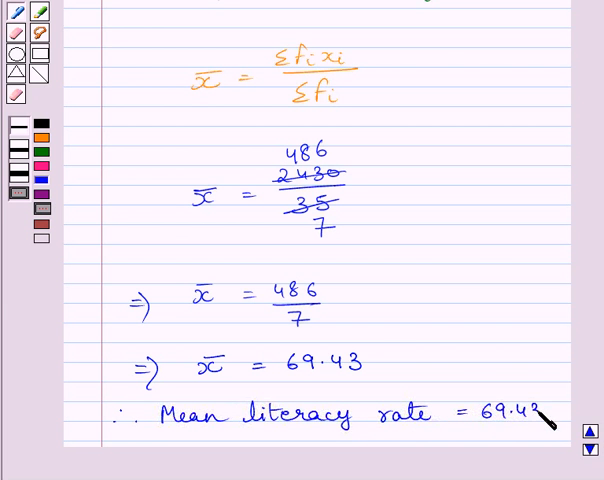
pyautogui.write('%')
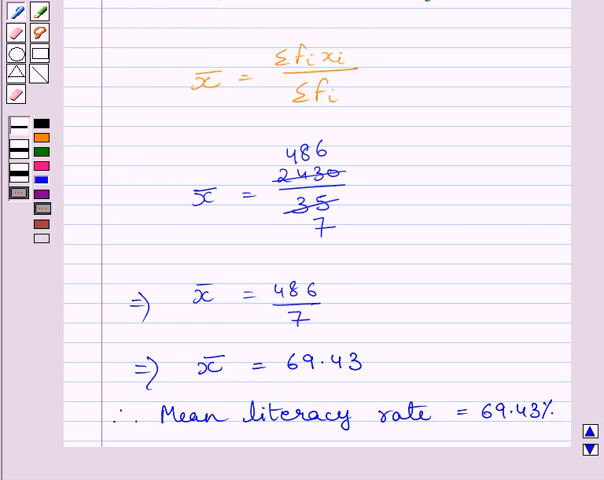